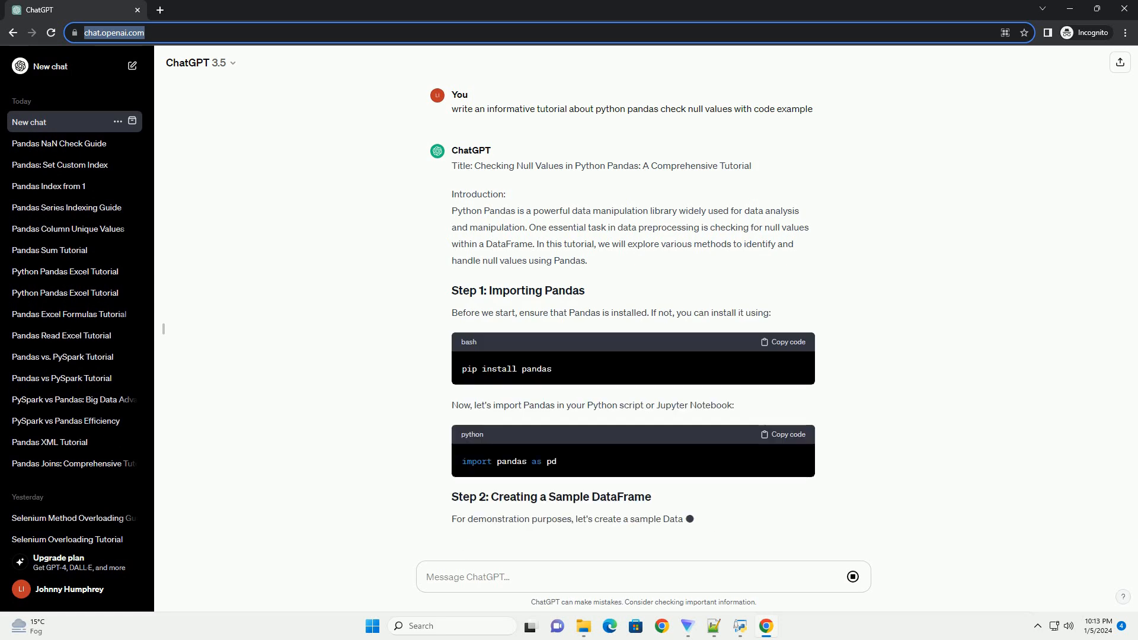
pyautogui.scroll(-3)
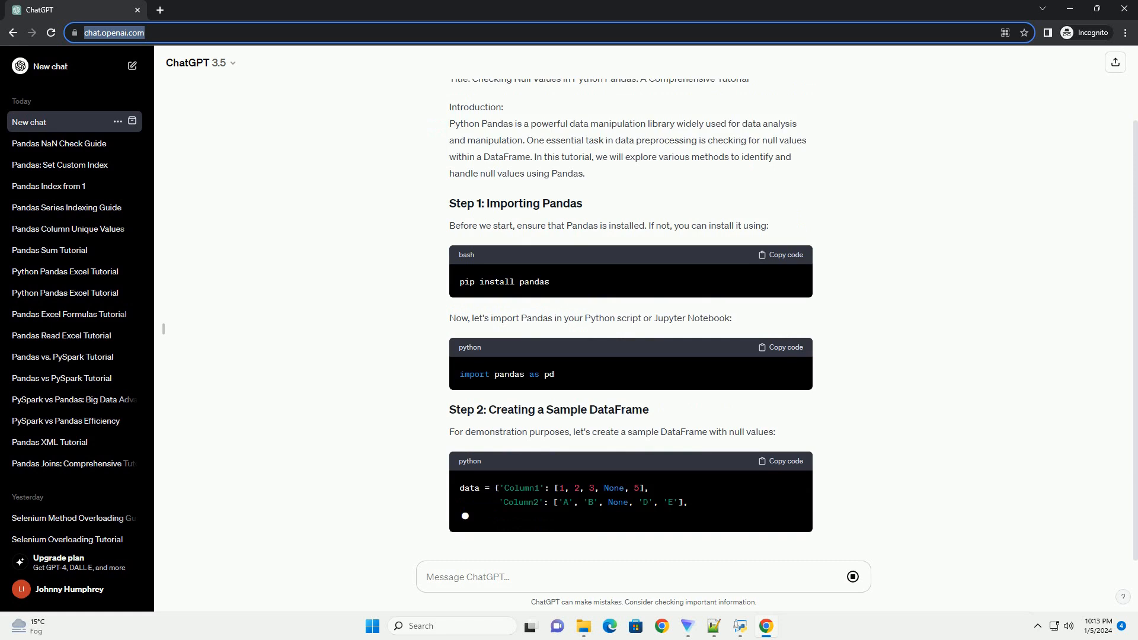
pyautogui.scroll(-3)
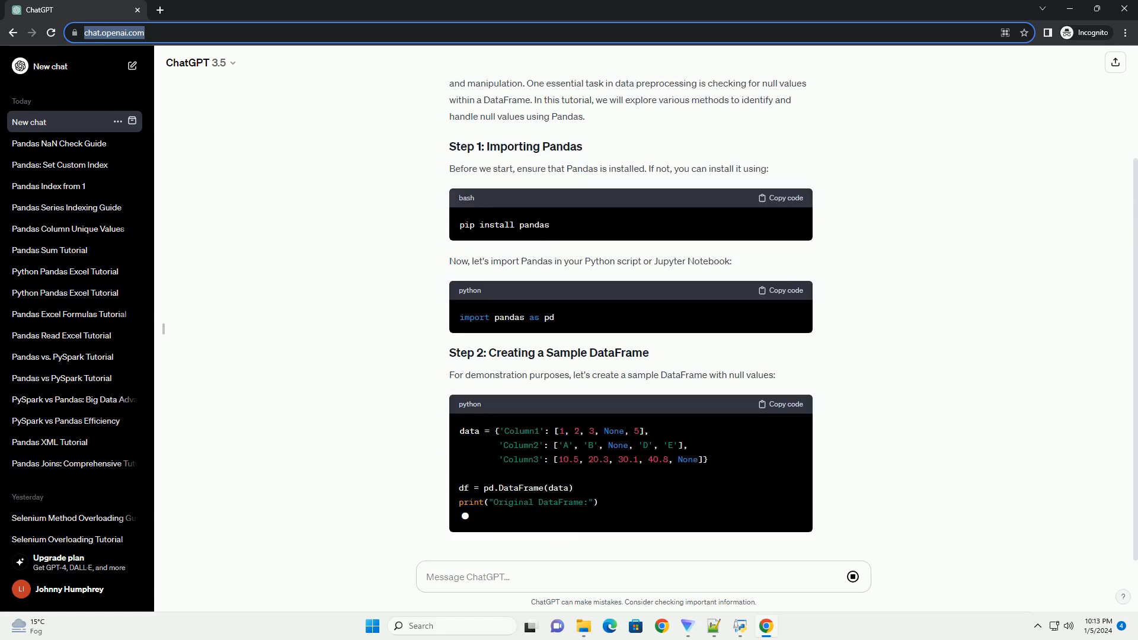
pyautogui.scroll(-3)
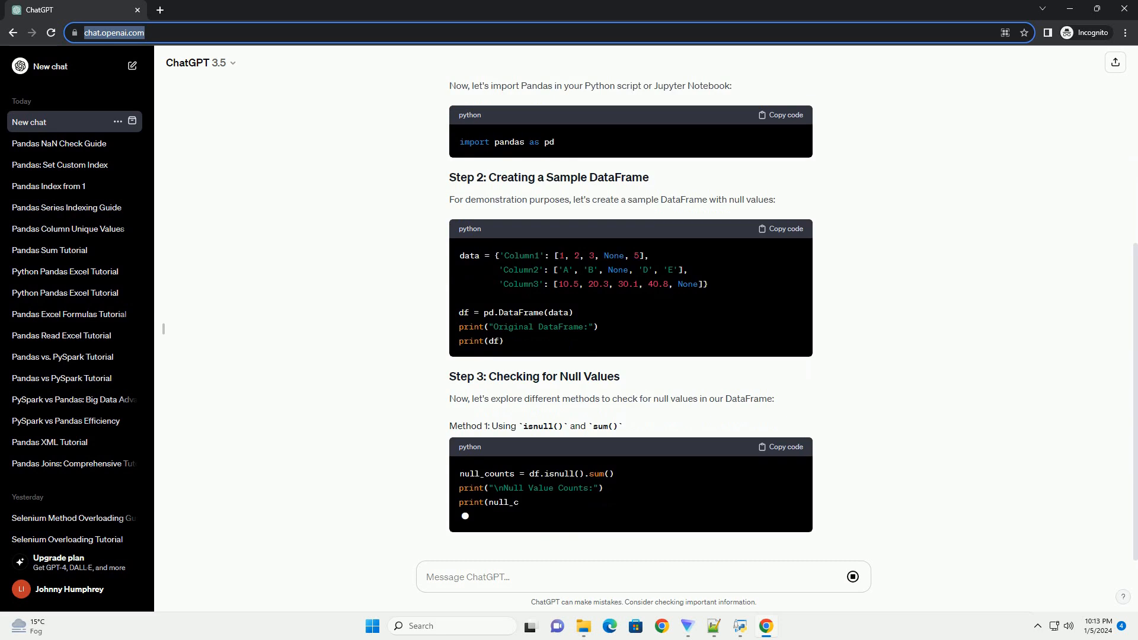
pyautogui.scroll(-3)
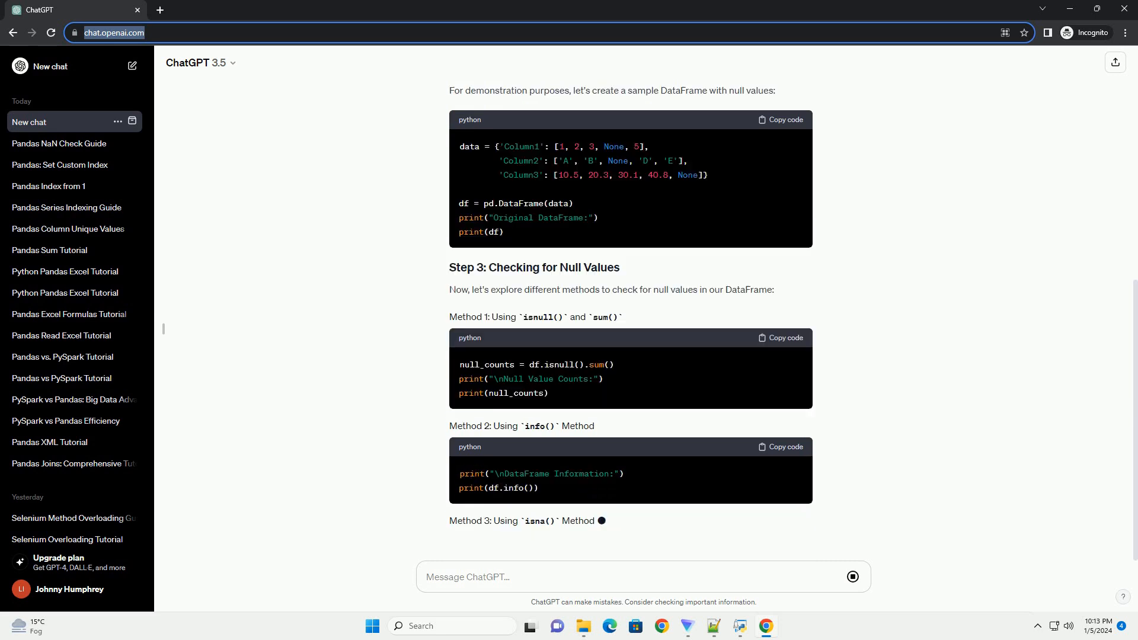
pyautogui.scroll(-3)
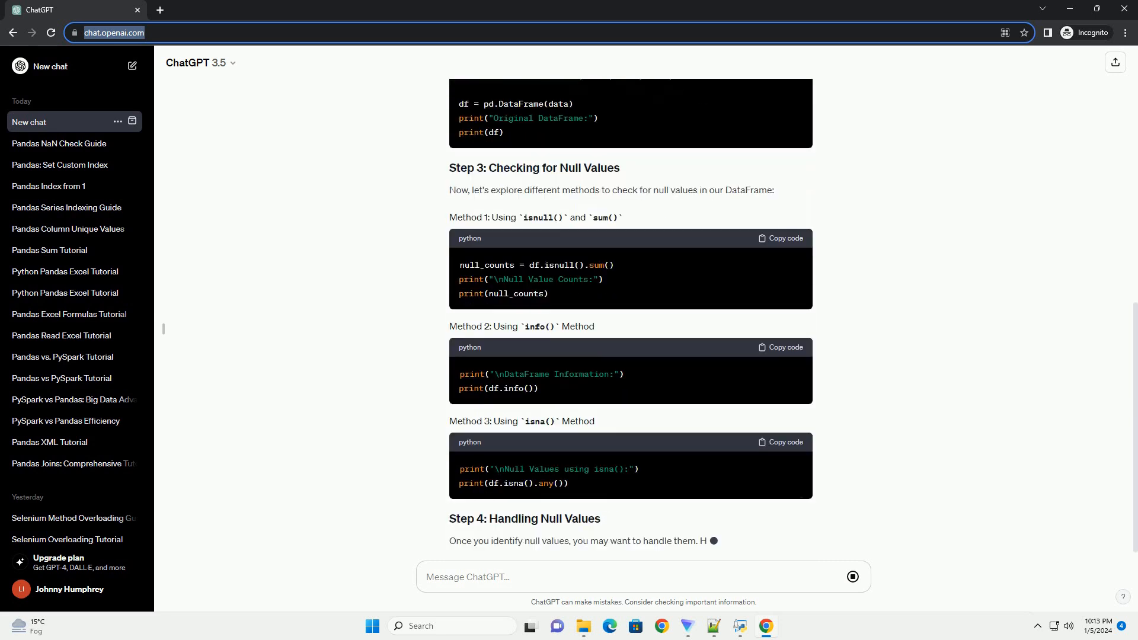
pyautogui.scroll(-3)
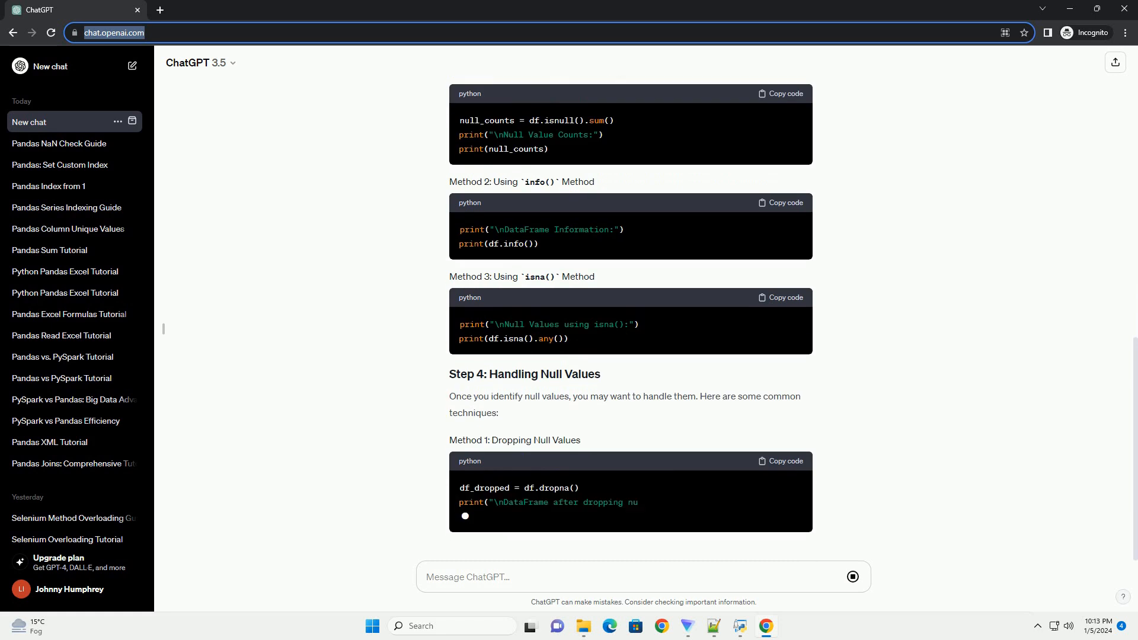
pyautogui.scroll(-3)
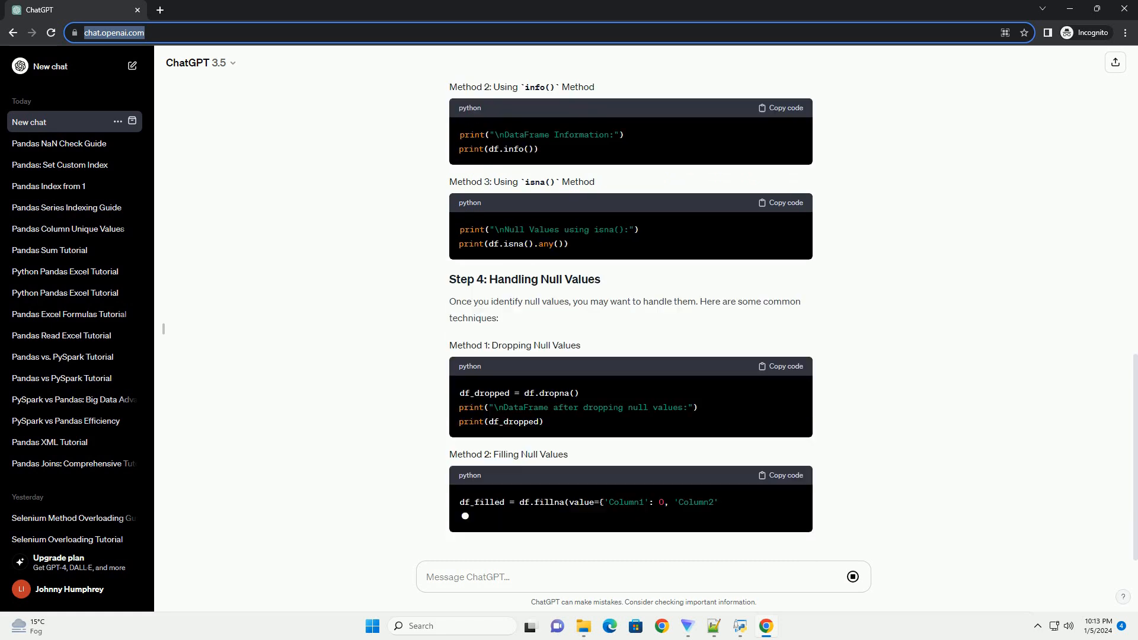